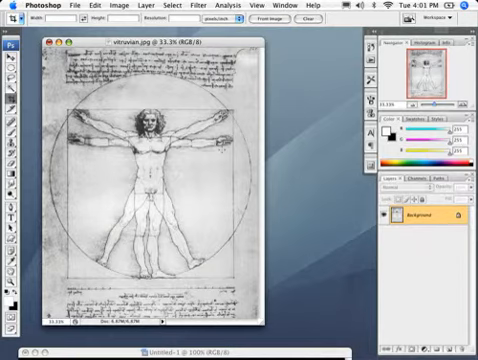
Select the whole Vitruvian Man drawing to copy it into a new alpha channel.
{"action": "key", "text": "cmd+a"}
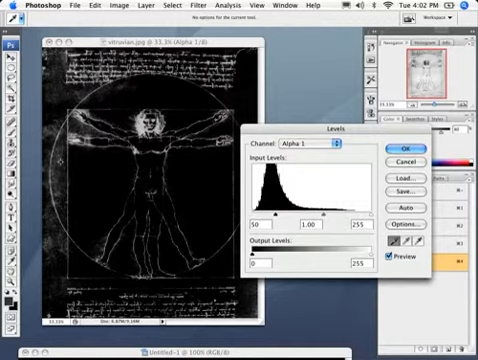
Raise the Levels input contrast on Alpha 1 for crisp white lines on black and apply it.
{"action": "left_click_drag", "start_coordinate": [264, 224], "coordinate": [280, 224]}
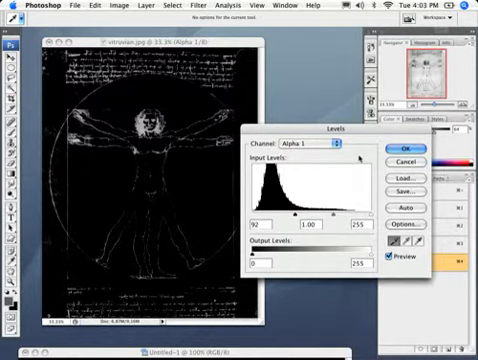
{"action": "left_click", "coordinate": [396, 144]}
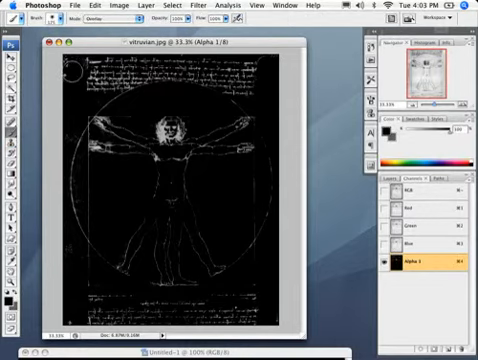
{"action": "mouse_move", "coordinate": [56, 144]}
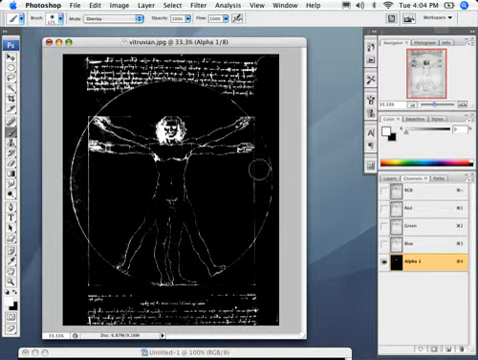
{"action": "mouse_move", "coordinate": [74, 206]}
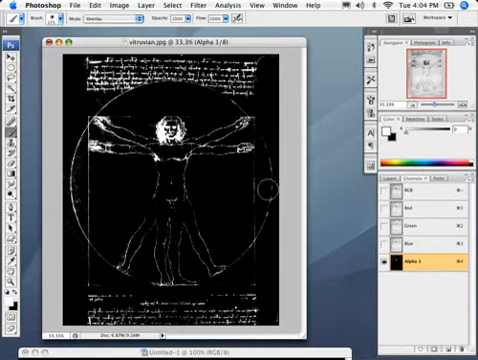
{"action": "mouse_move", "coordinate": [268, 52]}
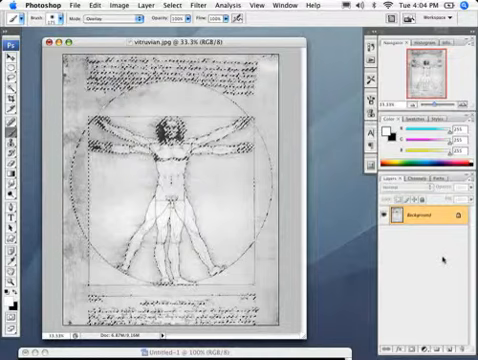
Reveal the original sepia drawing layer again in place of the new layers.
{"action": "left_click", "coordinate": [436, 190]}
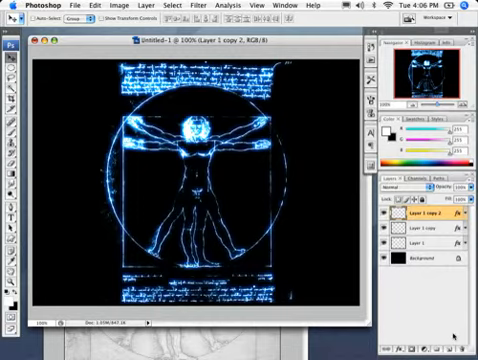
Start choosing a blur filter for the duplicated glowing blue figure layer.
{"action": "left_click", "coordinate": [204, 8]}
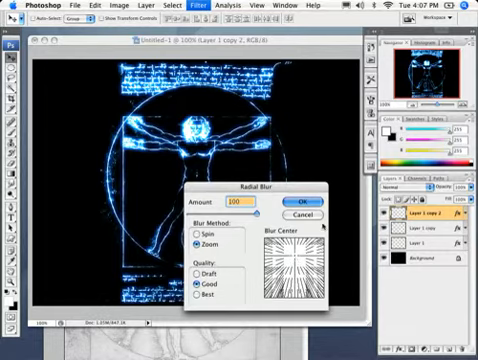
Apply a Zoom-method Radial Blur so light rays burst outward from the figure.
{"action": "left_click", "coordinate": [296, 200]}
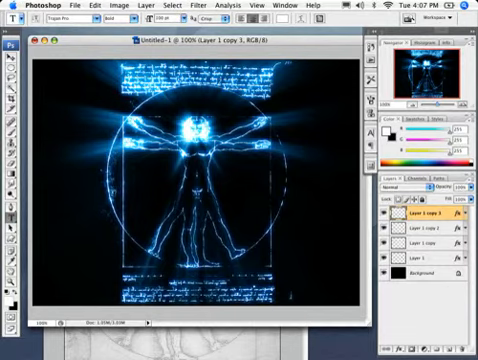
Set the title text 'DA VINCI' in large white serif letters over the figure.
{"action": "type", "text": "DA"}
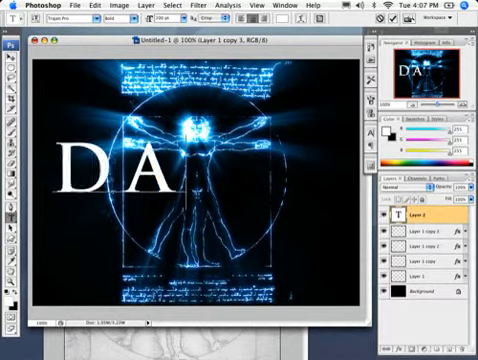
{"action": "type", "text": "VINCI"}
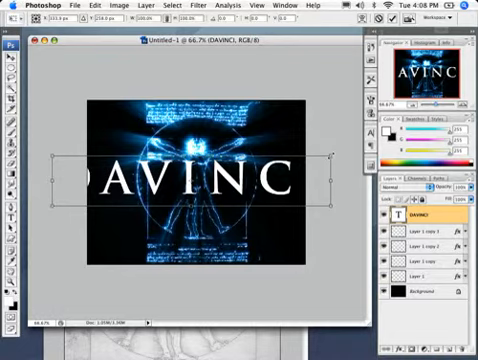
{"action": "type", "text": "I"}
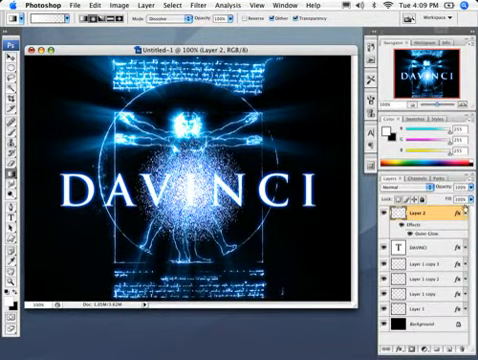
Bring up the Filter menu to choose an effect for the DA VINCI title.
{"action": "left_click", "coordinate": [200, 8]}
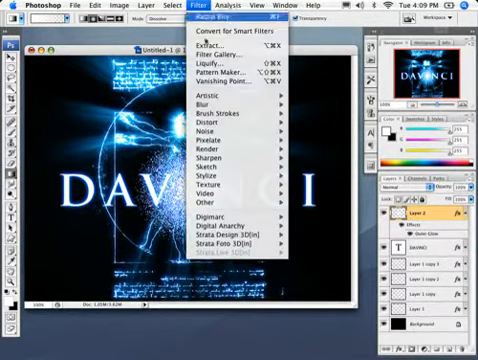